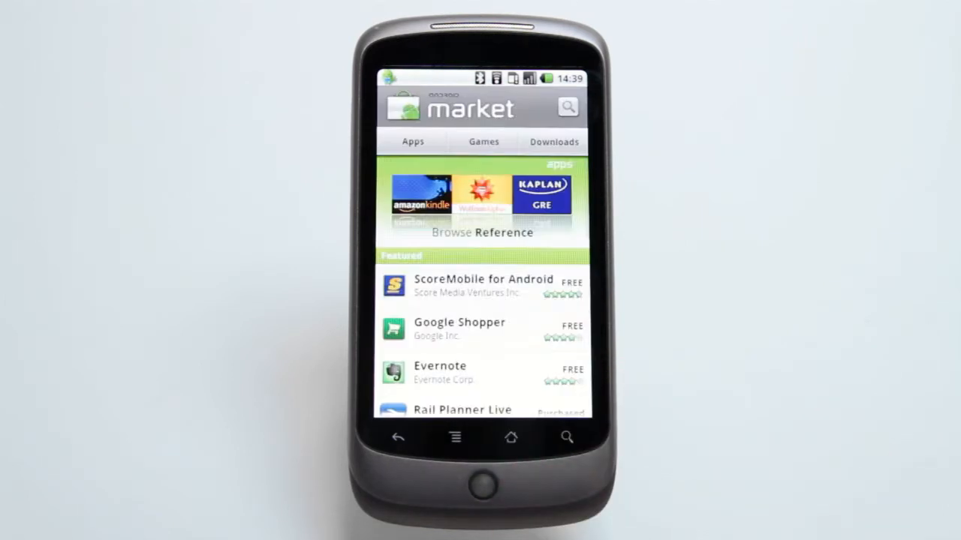
# Search the Market for 'photostitch' via the suggestion, listing PhotoStitch and PhotoStitch Lite.
pyautogui.click(567, 105)
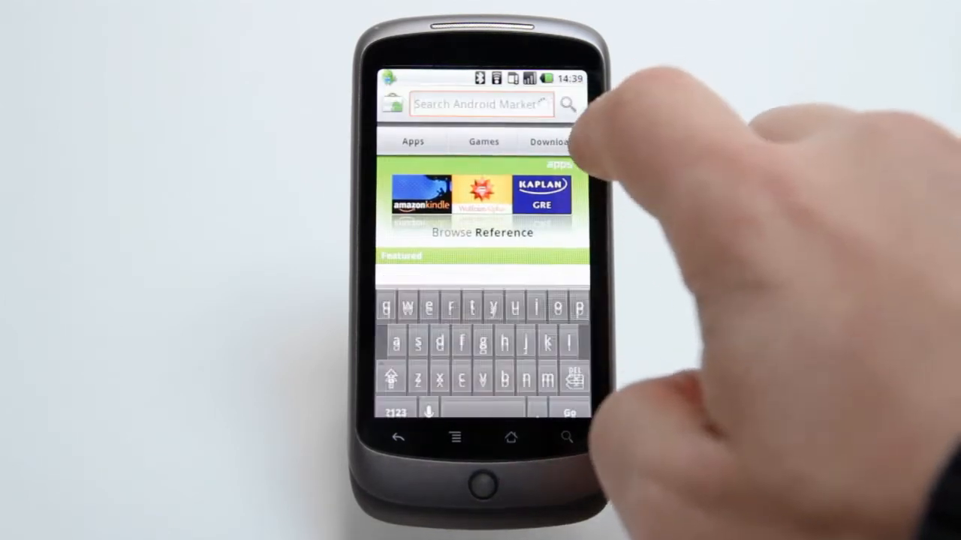
pyautogui.write('p')
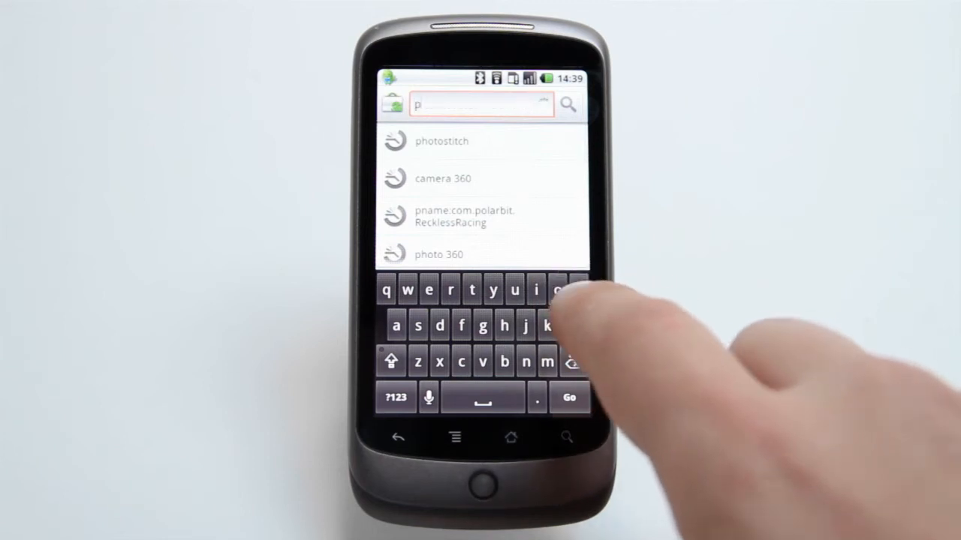
pyautogui.click(442, 141)
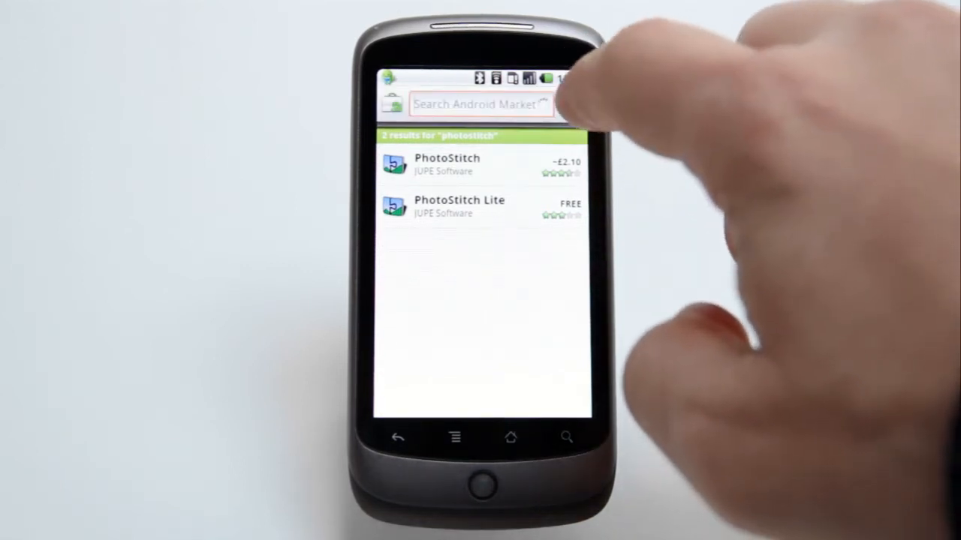
# Search 'barcode scanner', launch the installed Barcode Scanner and decode the market://details?id=sts.pl QR code.
pyautogui.click(477, 105)
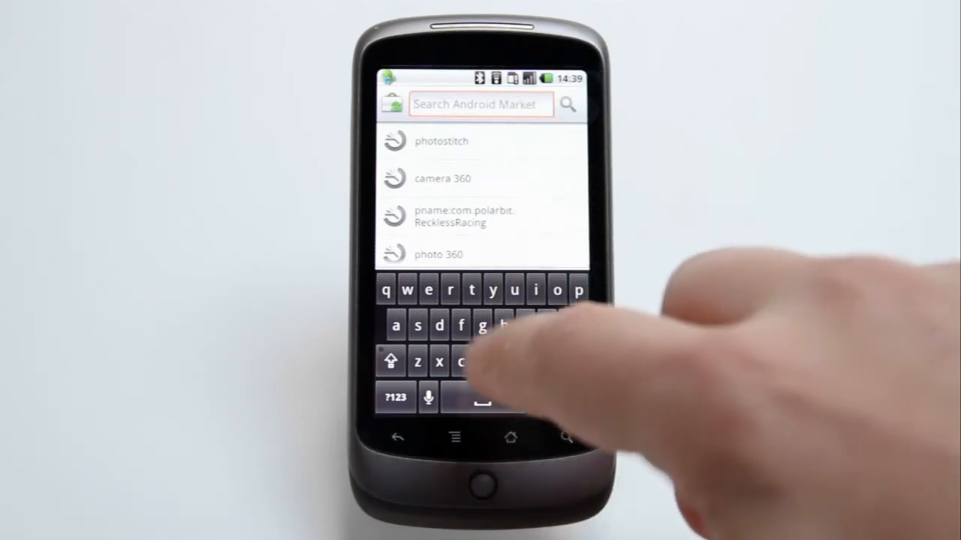
pyautogui.write('b')
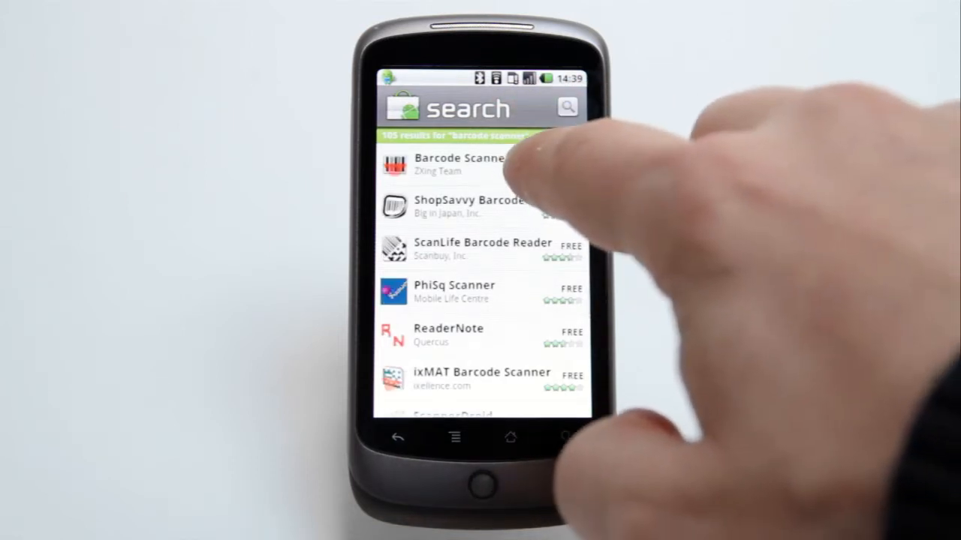
pyautogui.click(458, 165)
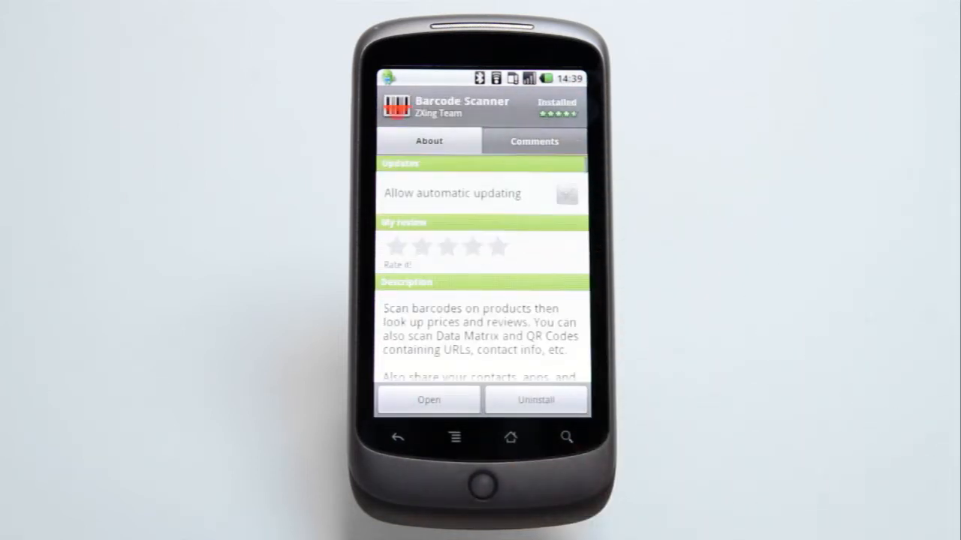
pyautogui.click(428, 400)
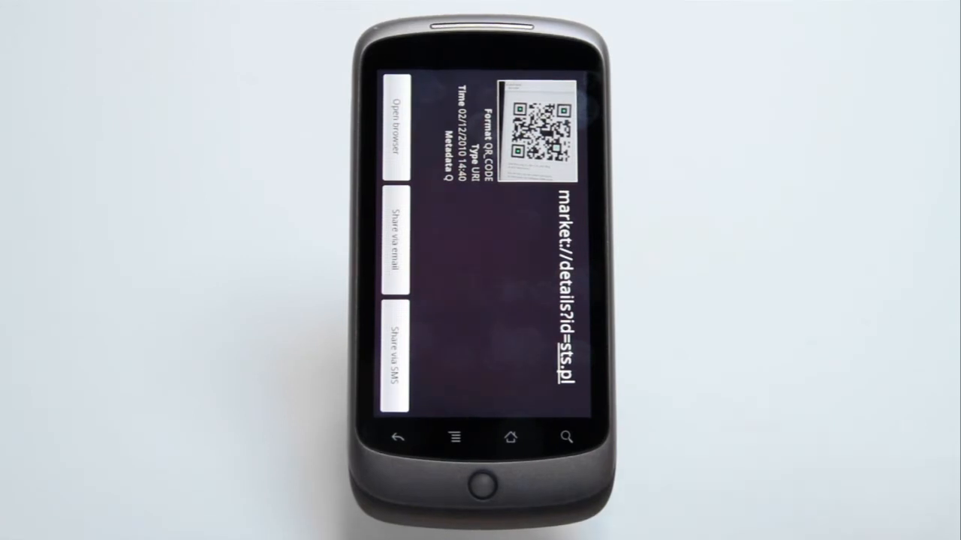
# Follow the scanned link to Pocket Legends (3D MMO) and start its install to show permissions.
pyautogui.click(397, 123)
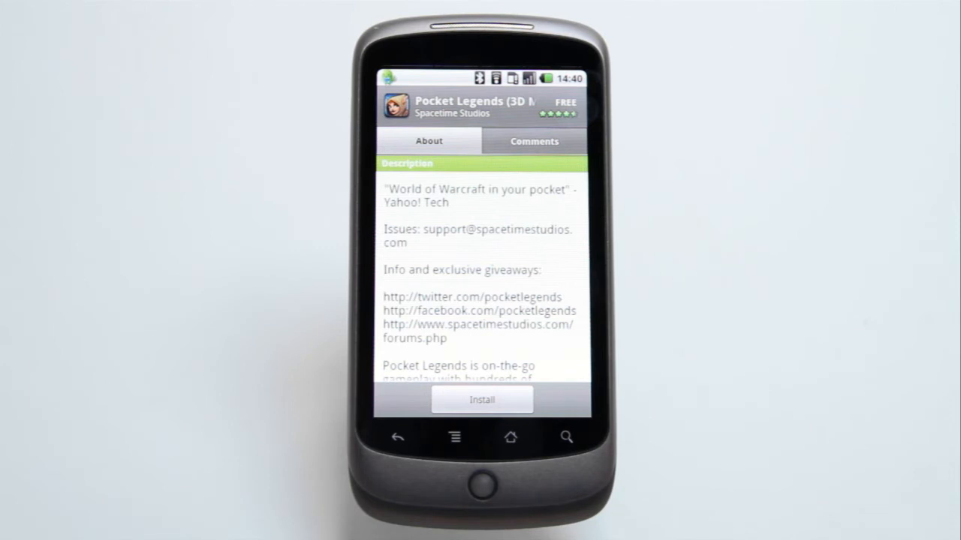
pyautogui.scroll(-3)
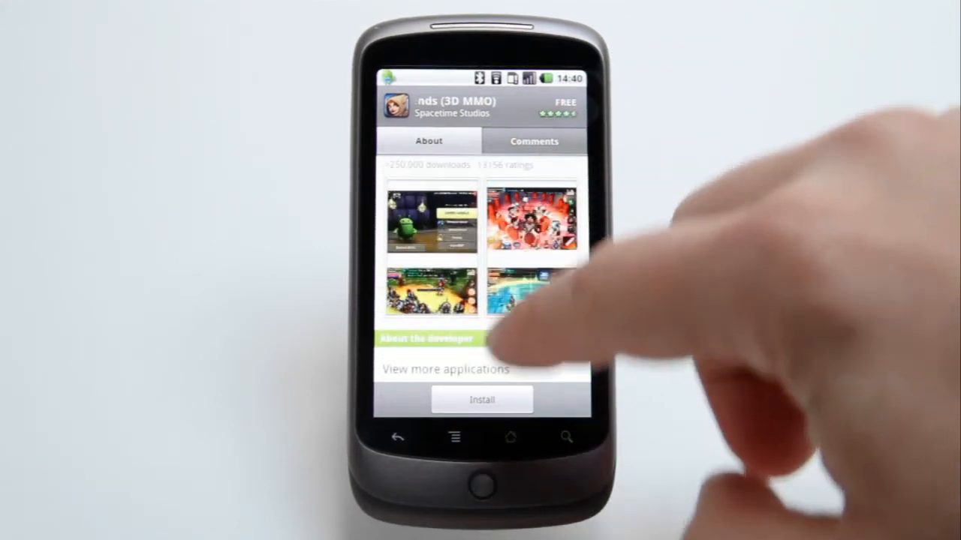
pyautogui.click(481, 399)
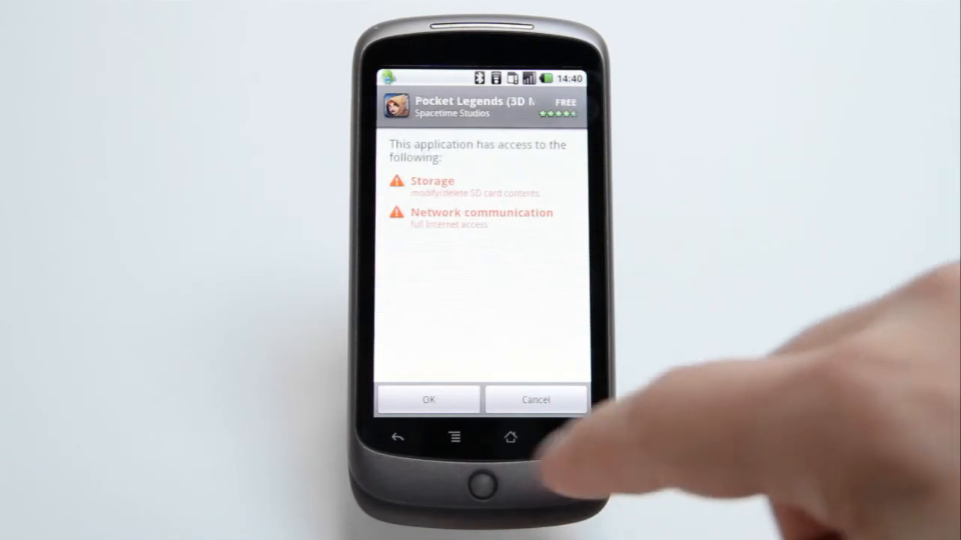